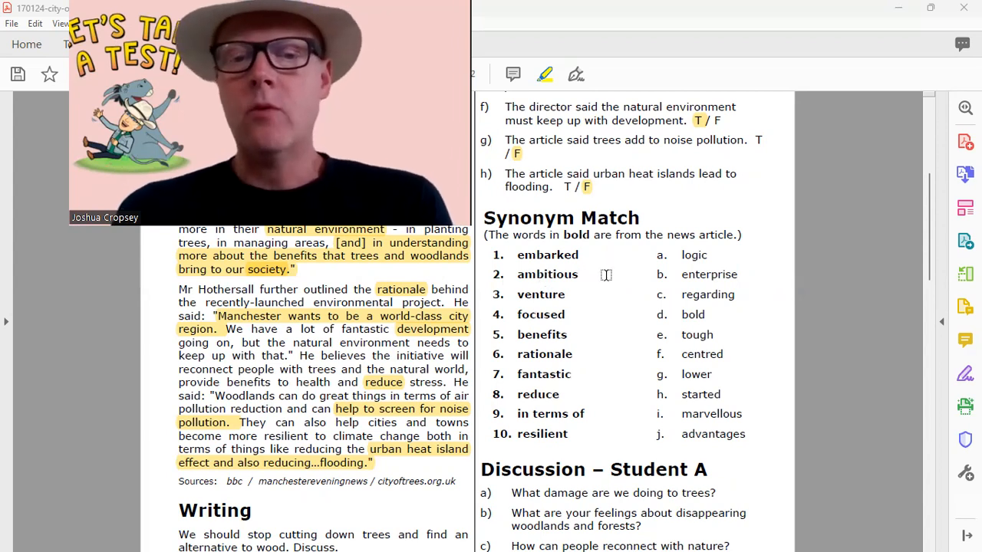
mouse_move(602, 280)
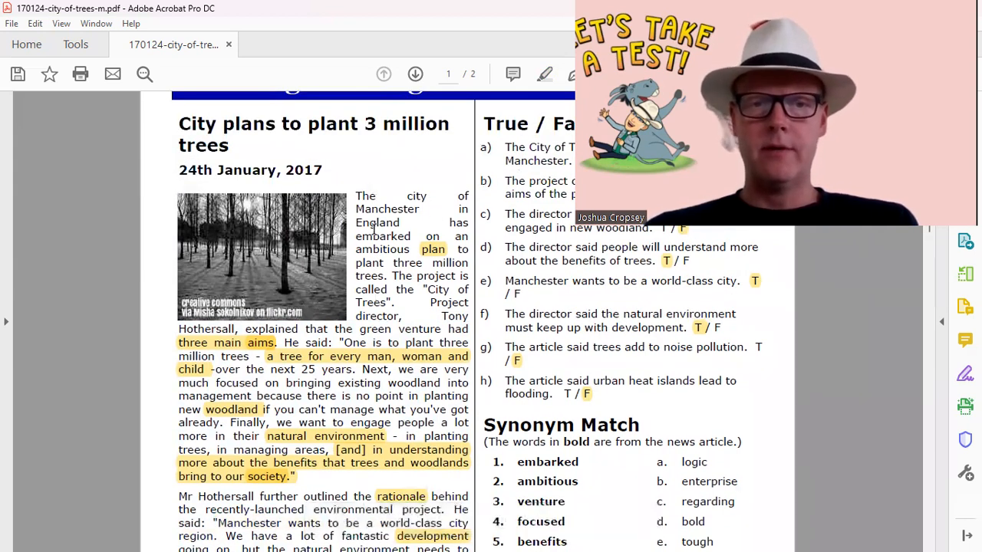
Activate the Fill & Sign text tool and scroll to the Synonym Match exercise.
double_click(382, 237)
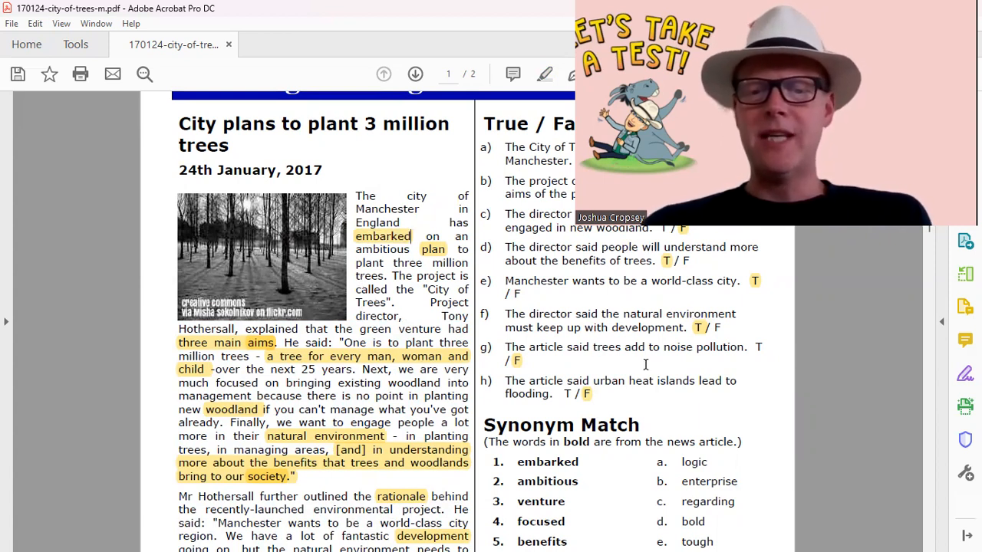
scroll(down, 3)
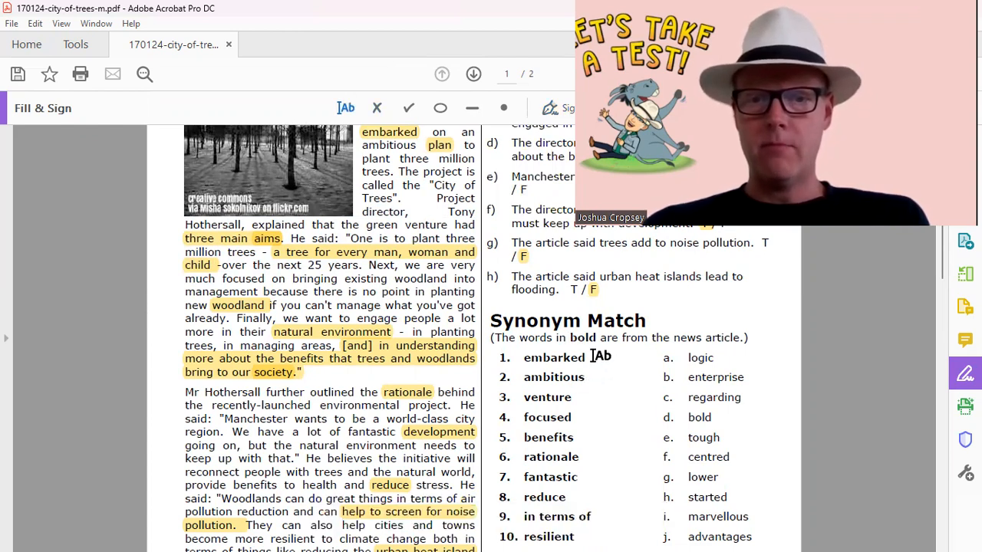
Answer 'embarked' with started (h).
click(590, 357)
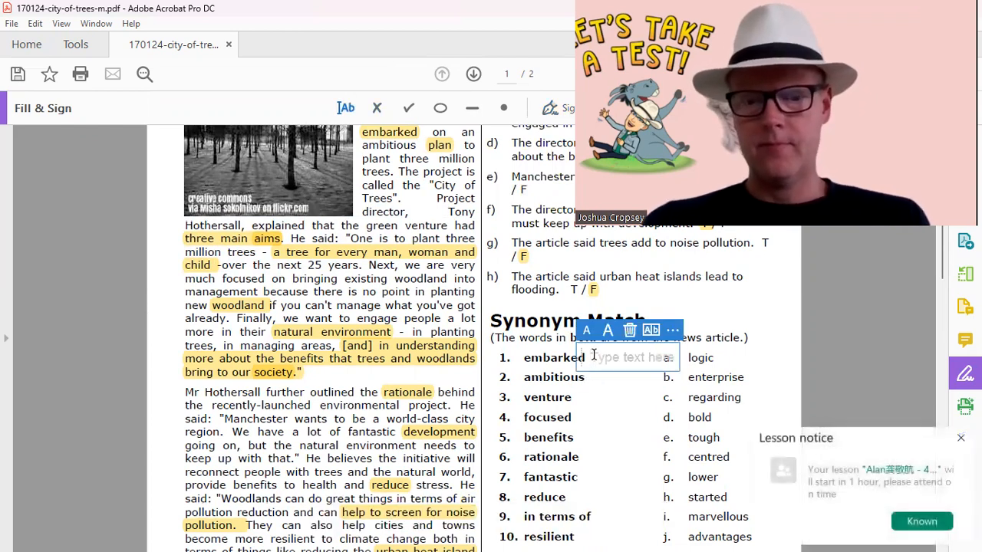
text(started)
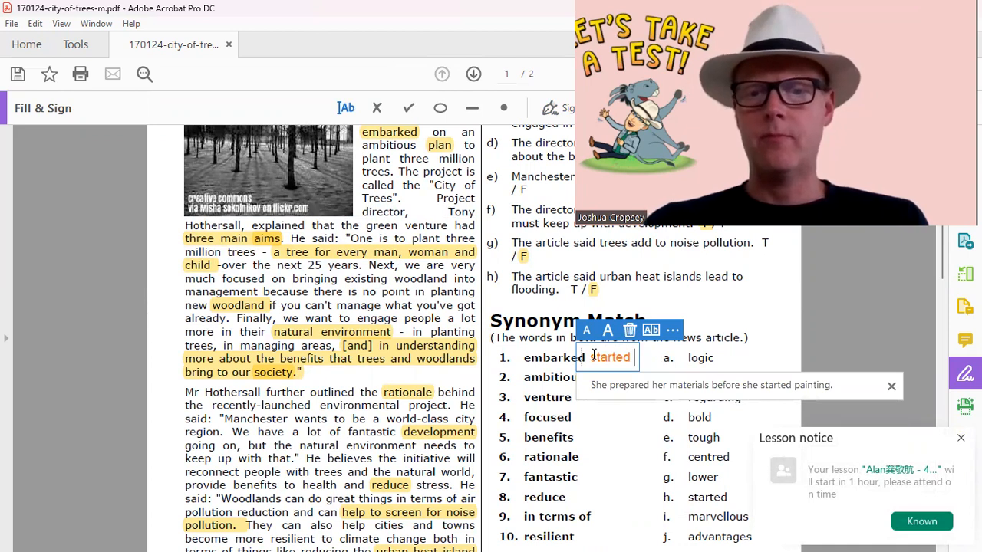
text((h))
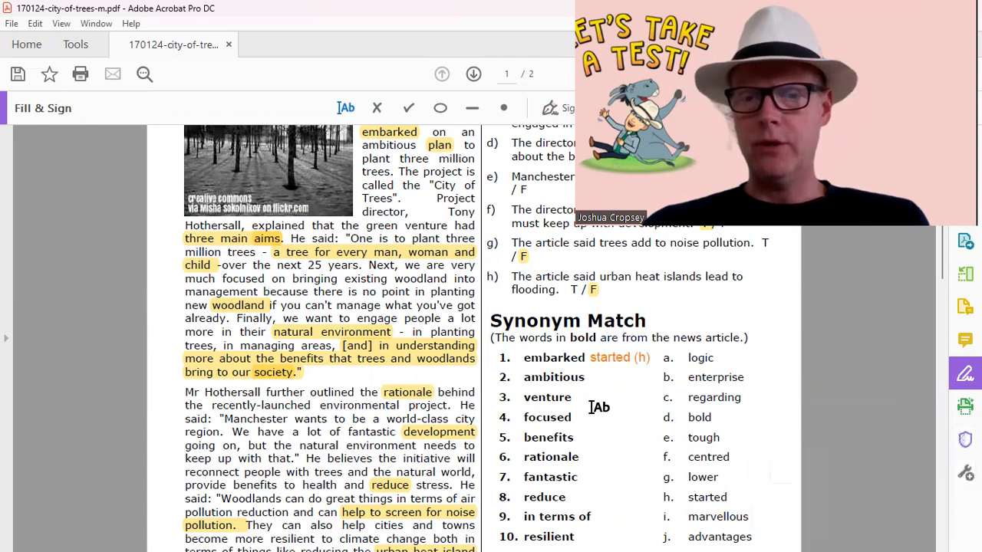
Answer 'ambitious' with bold (d).
scroll(down, 3)
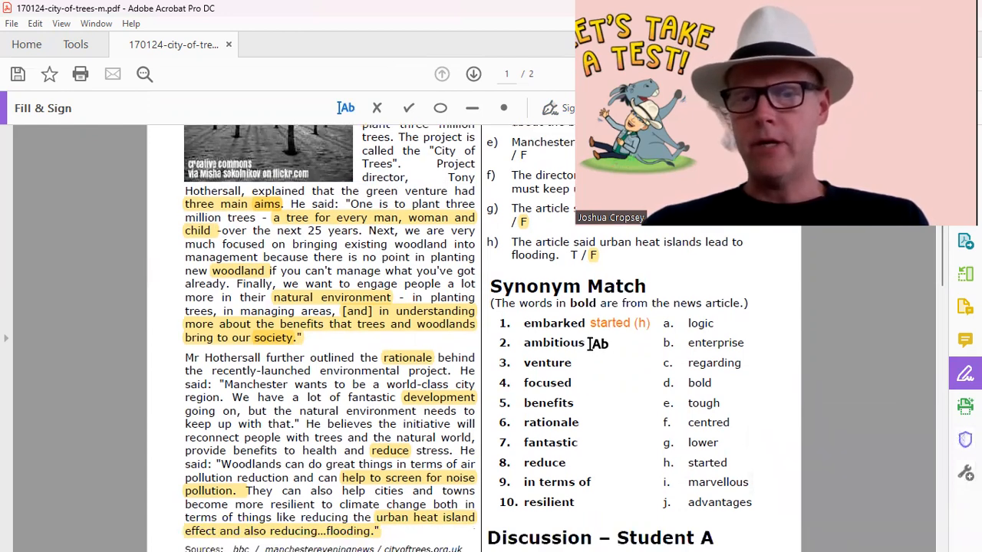
click(626, 343)
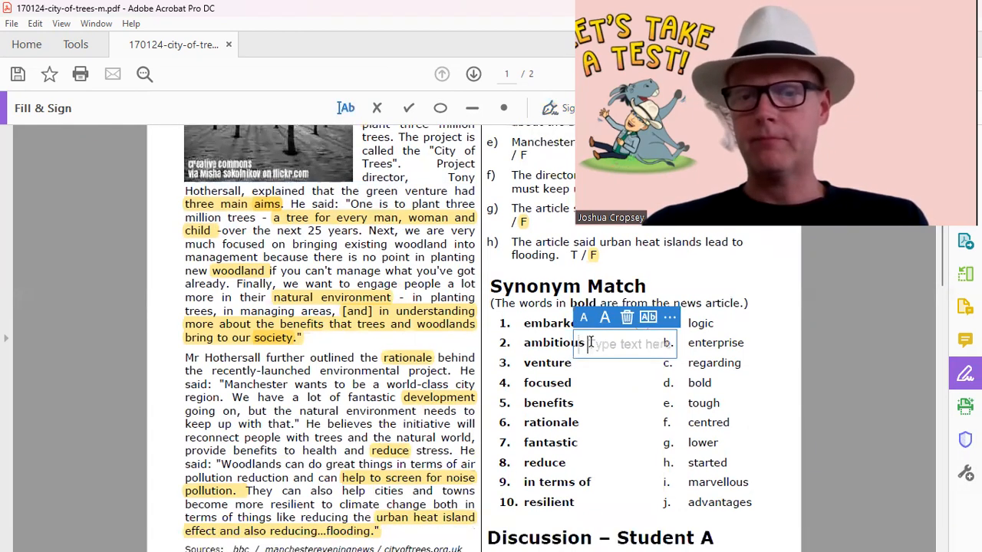
text(bold)
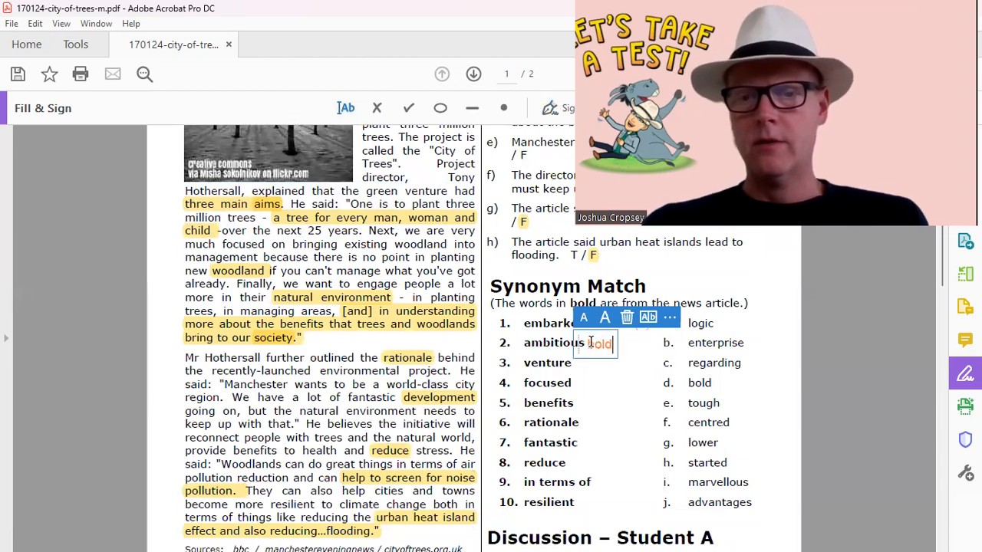
text(d.)
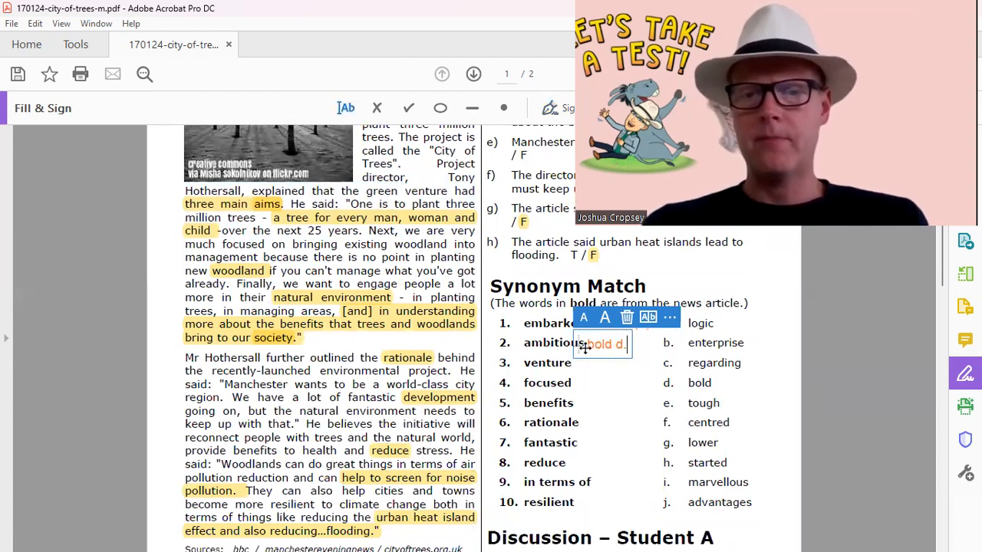
text((d))
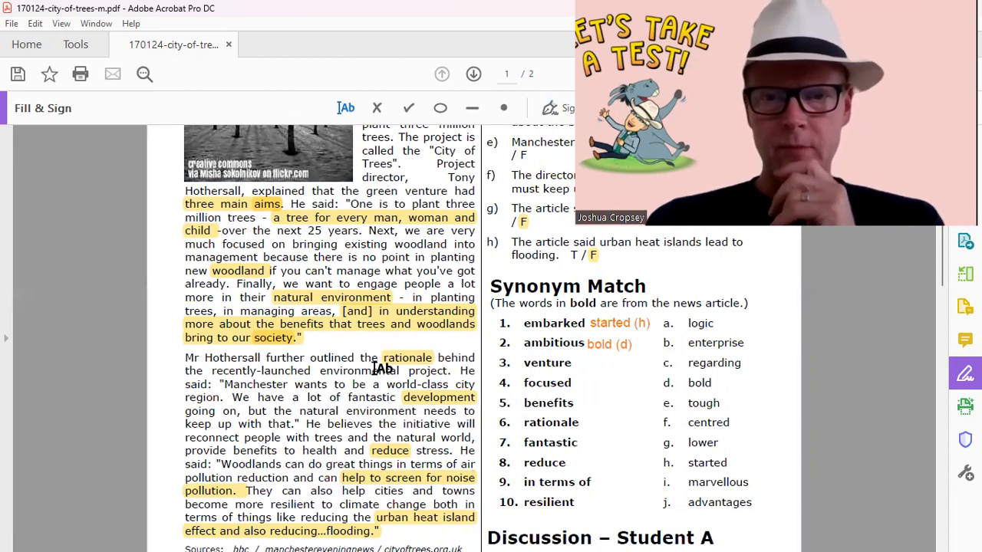
mouse_move(552, 374)
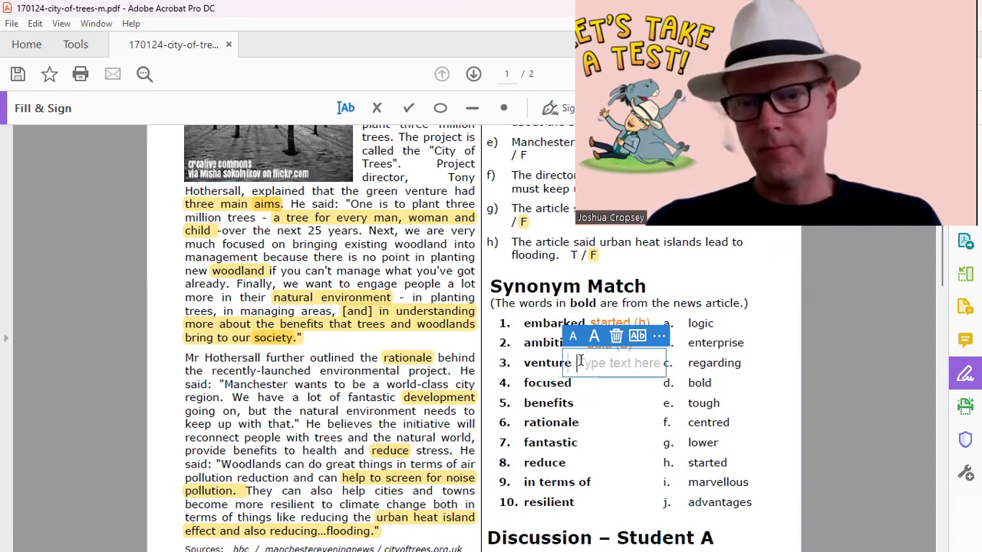
Answer 'venture' with enterprise (b).
text(enter)
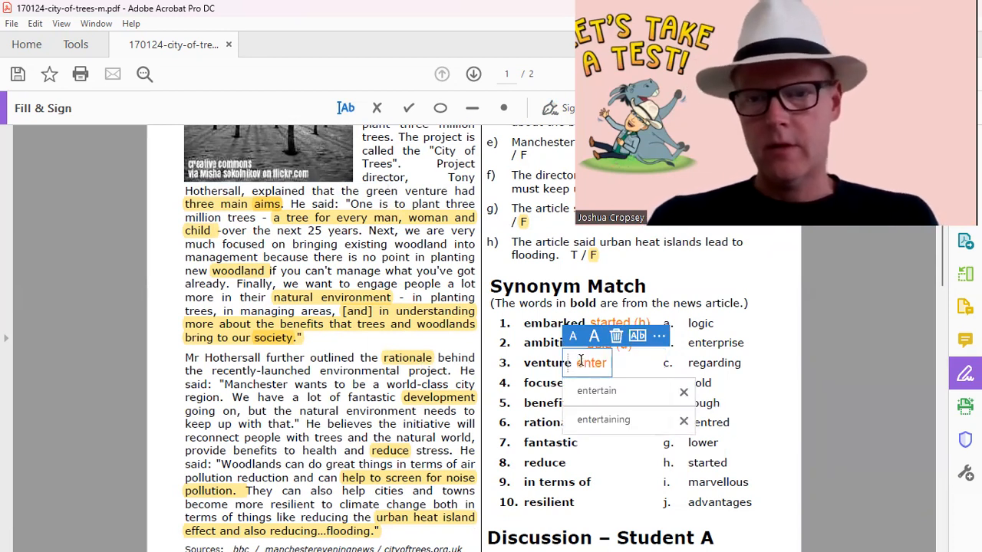
text(enterprise)
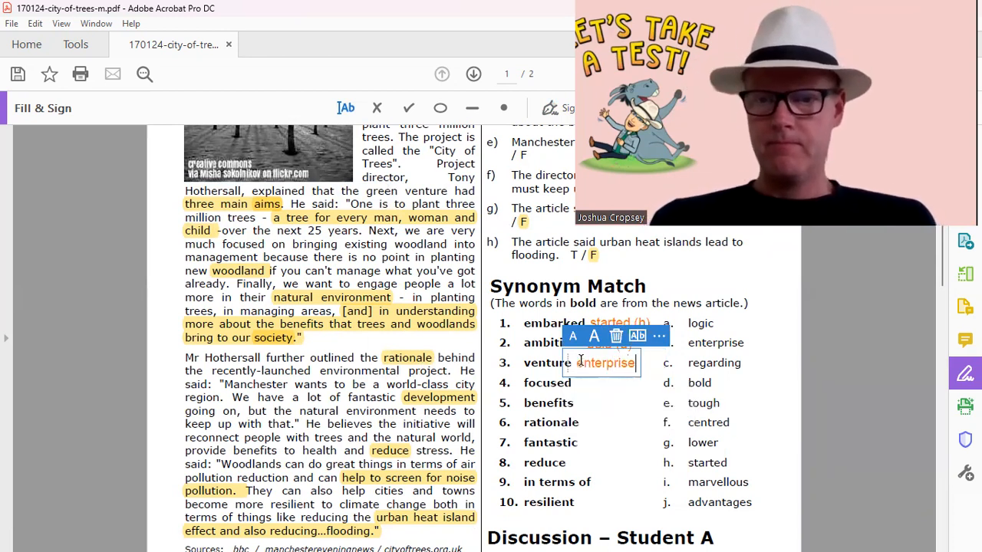
text((b))
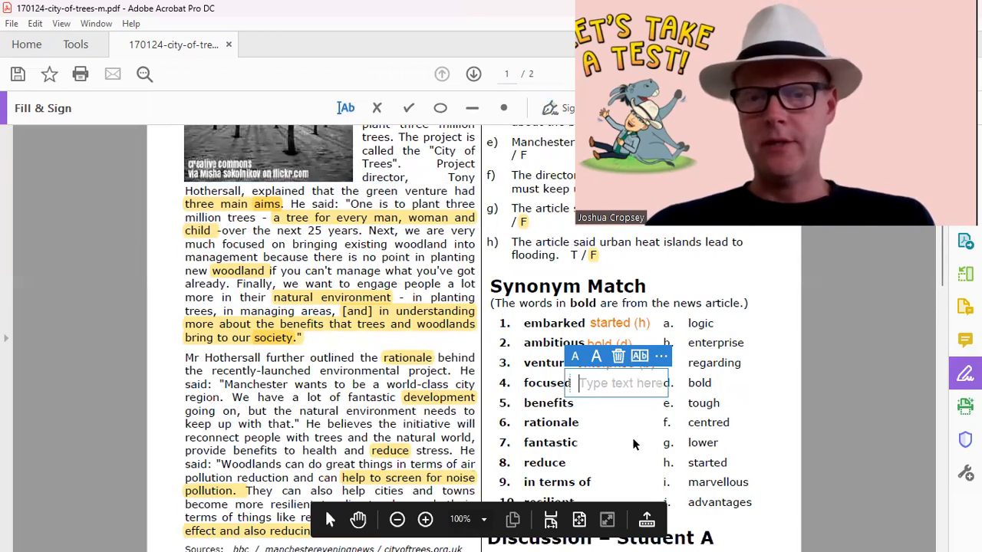
mouse_move(604, 422)
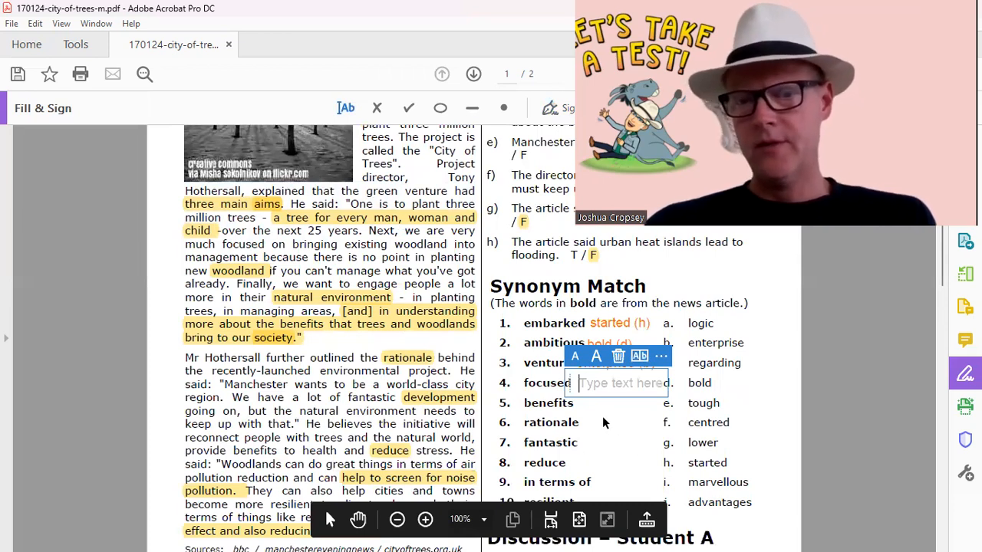
Answer 'focused' with centred (f) and start the field beside 'benefits'.
text(center)
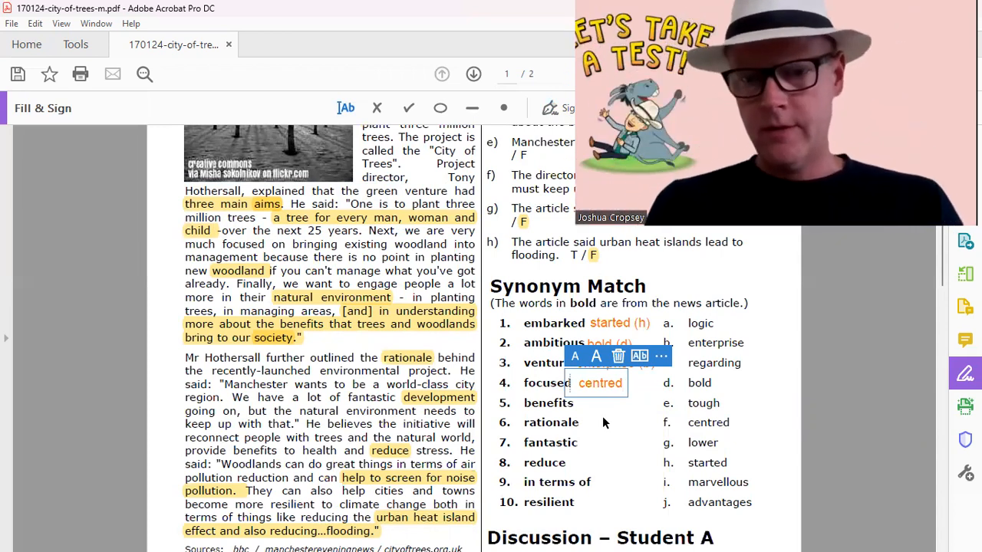
text(()
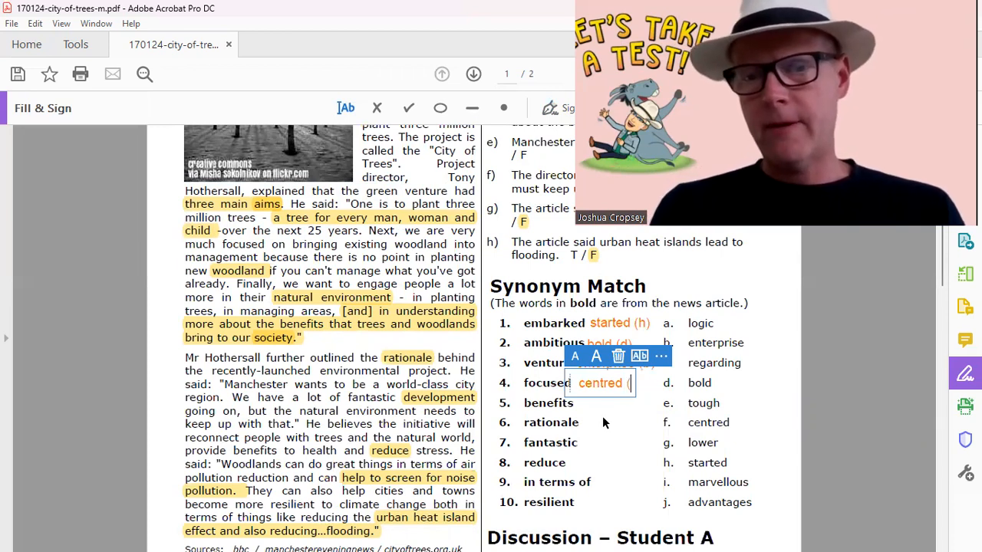
text((f))
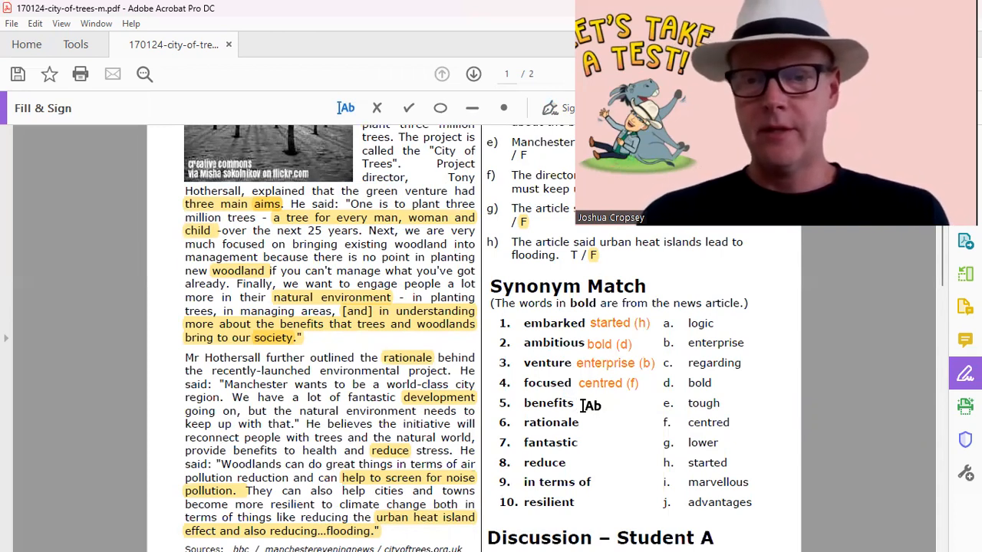
click(591, 405)
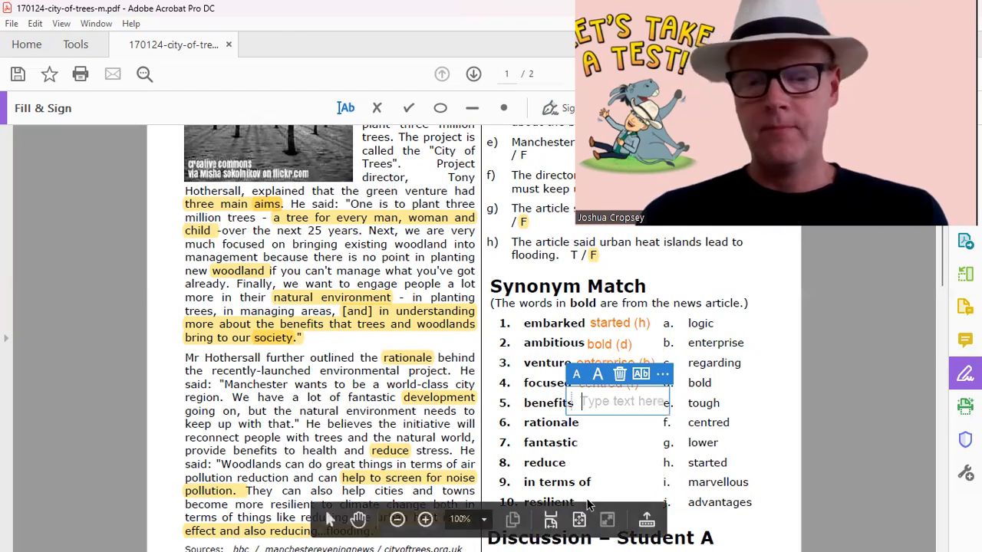
Answer 'benefits' with advantages (j) and 'rationale' with logic (a).
text(advantage)
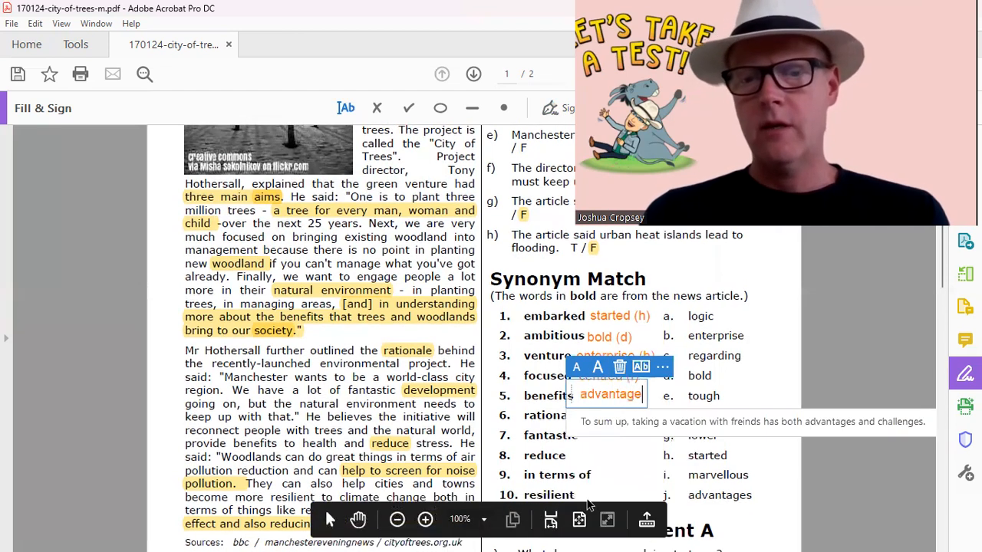
text(s)
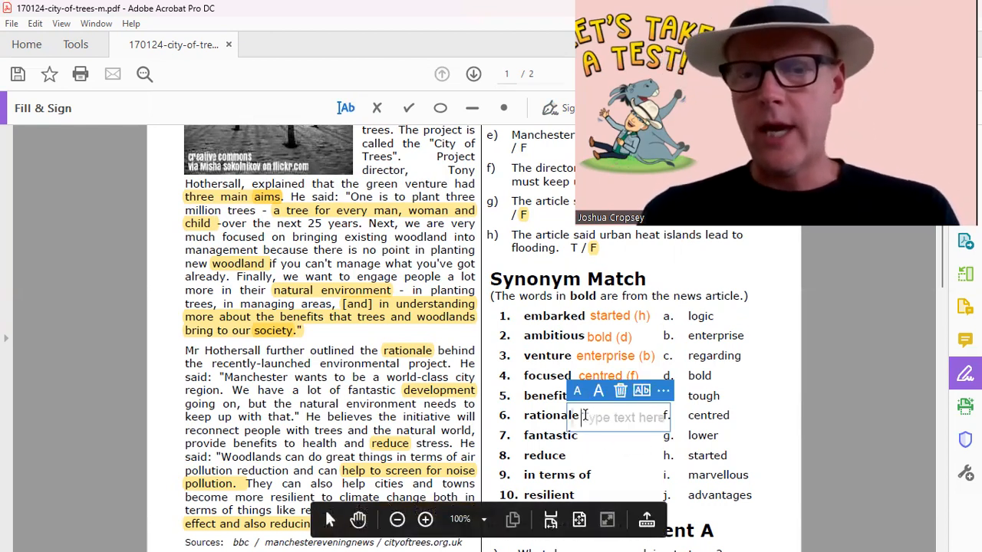
scroll(down, 3)
text(logic ()
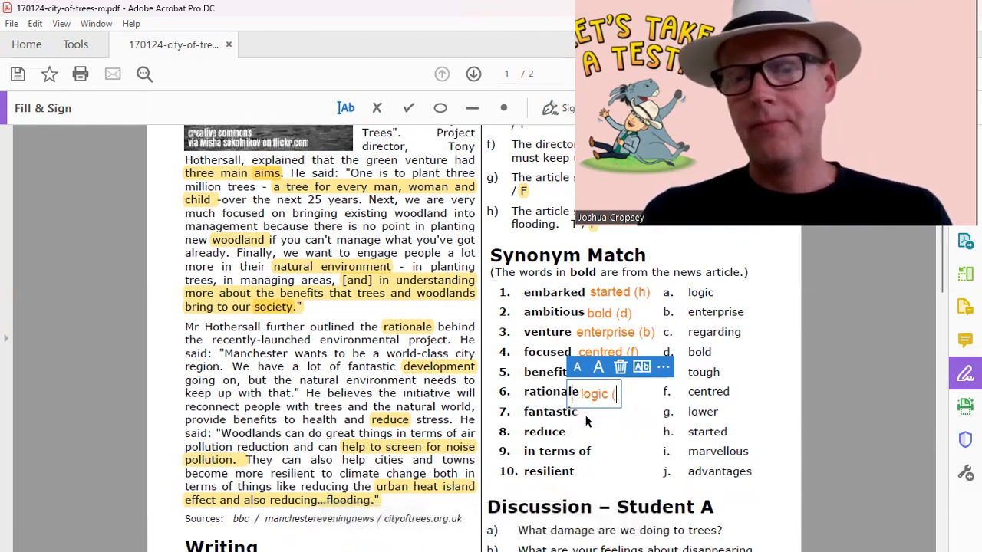
text(a))
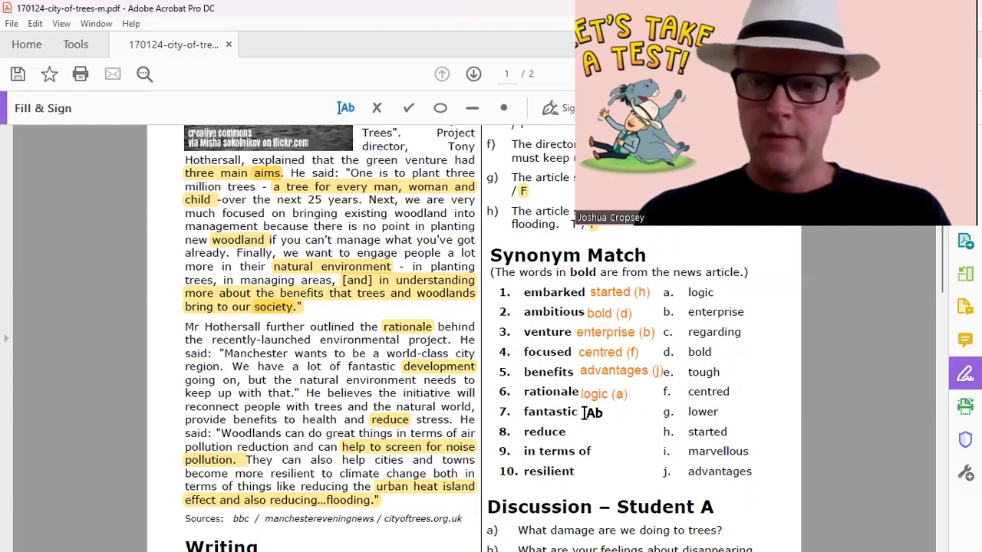
Answer 'fantastic' with marvellous (i).
click(583, 411)
text(marvellous)
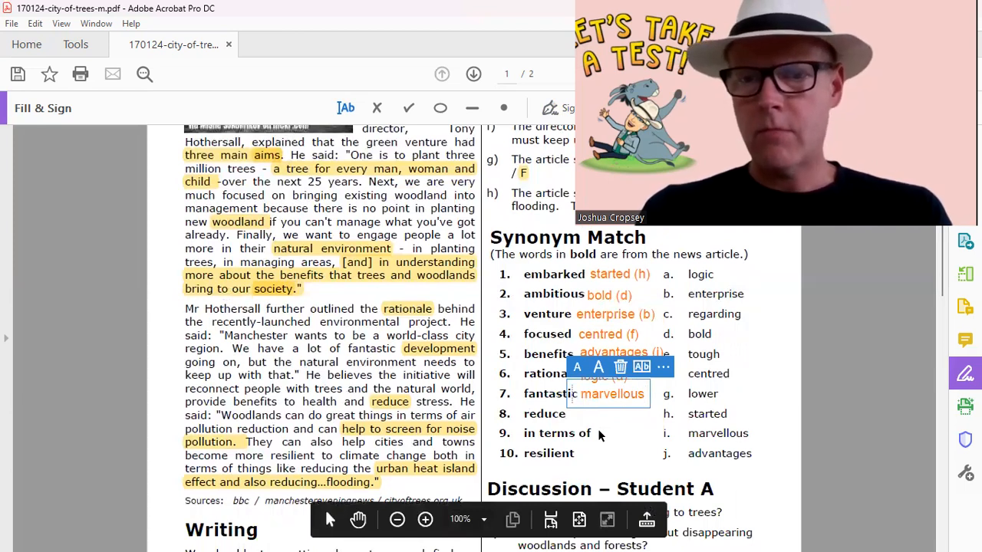
text(i))
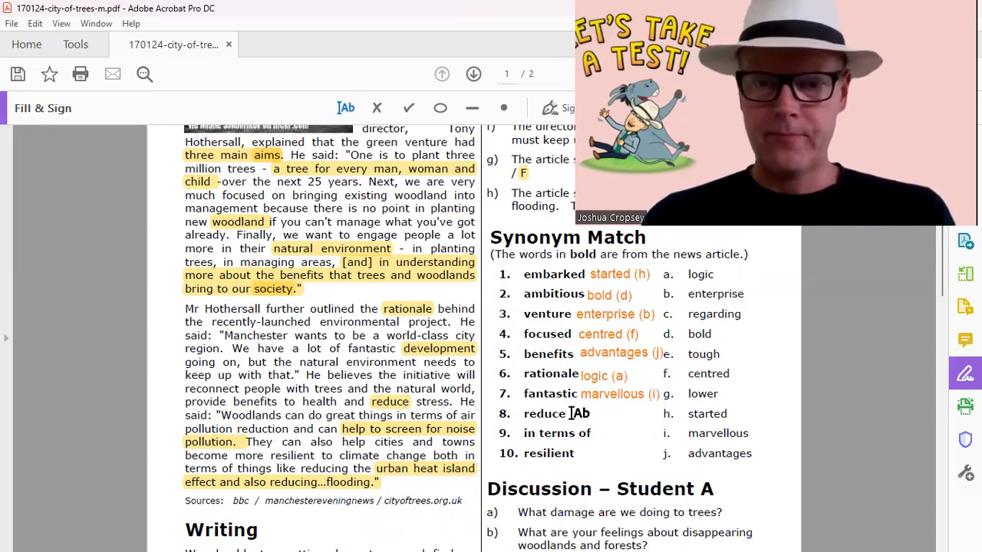
Answer 'reduce' with lower (g).
click(571, 414)
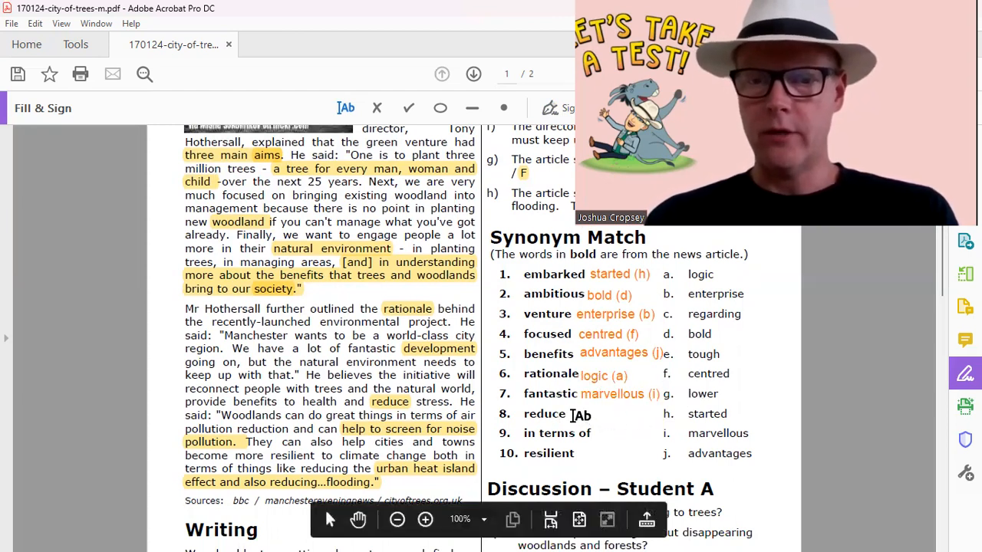
click(571, 414)
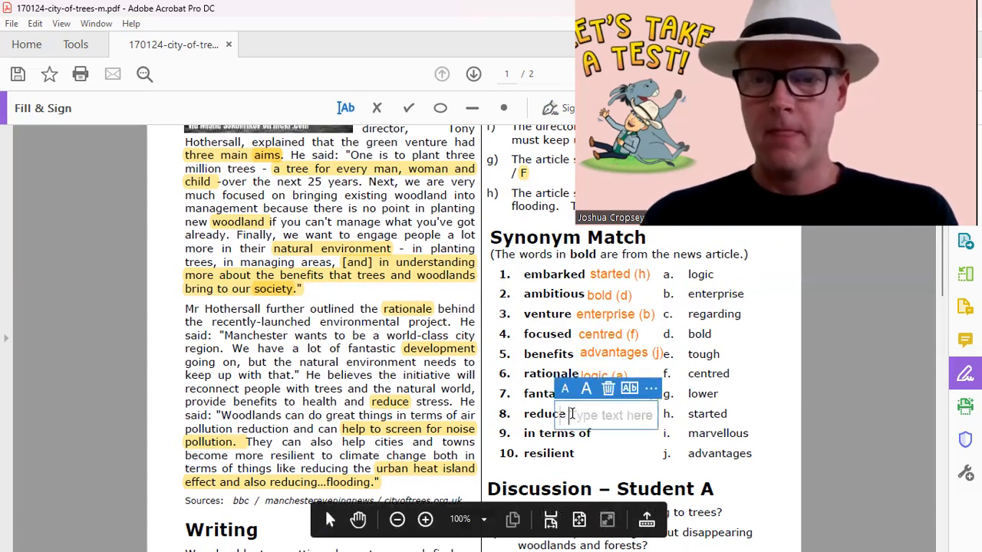
text(lower (g)
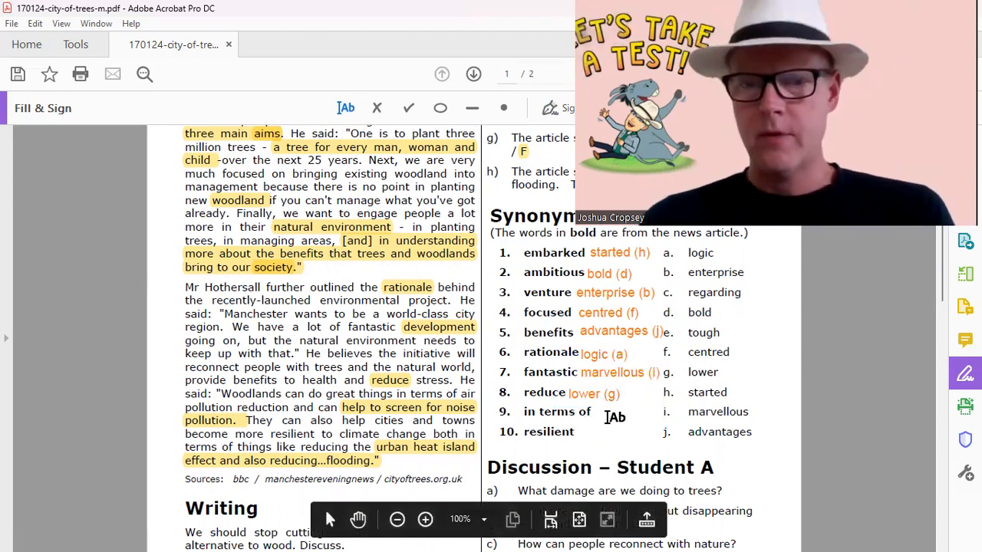
Answer 'in terms of' with regards and 'resilient' with tough (e).
click(614, 418)
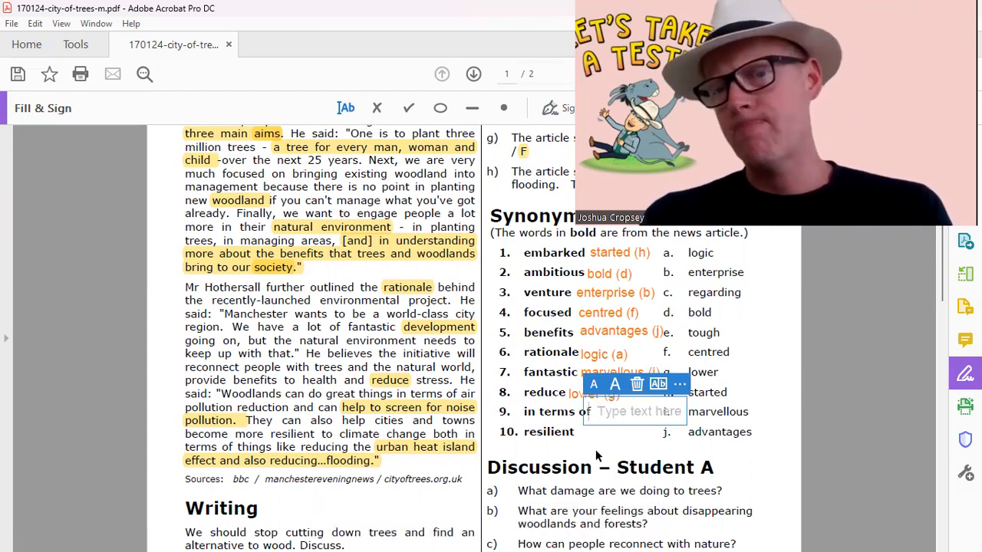
text(regardsi)
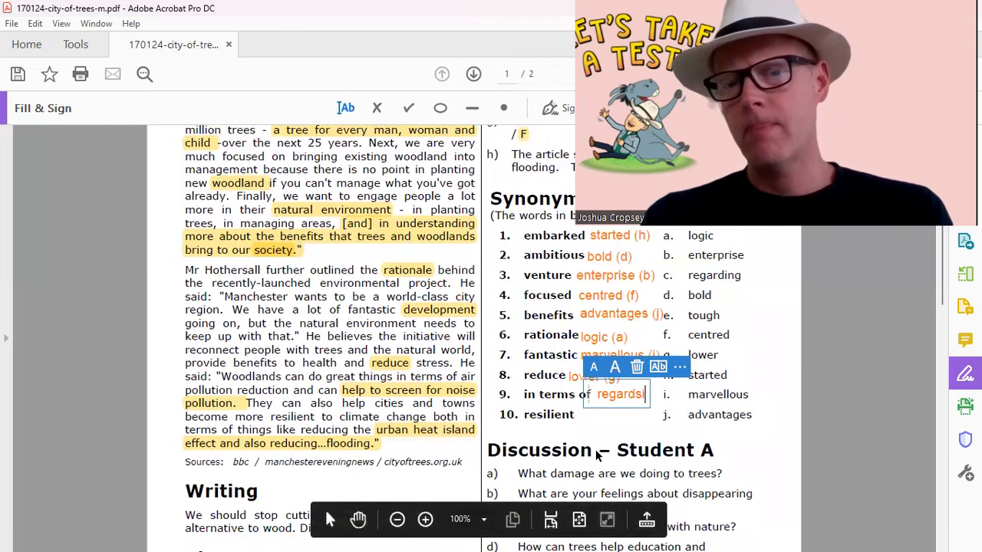
text(ng)
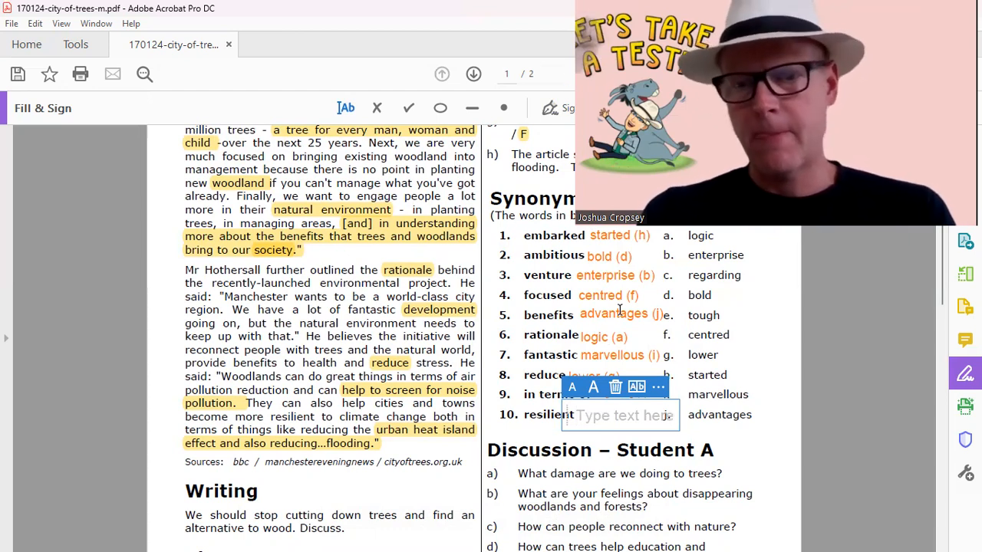
text(tough)
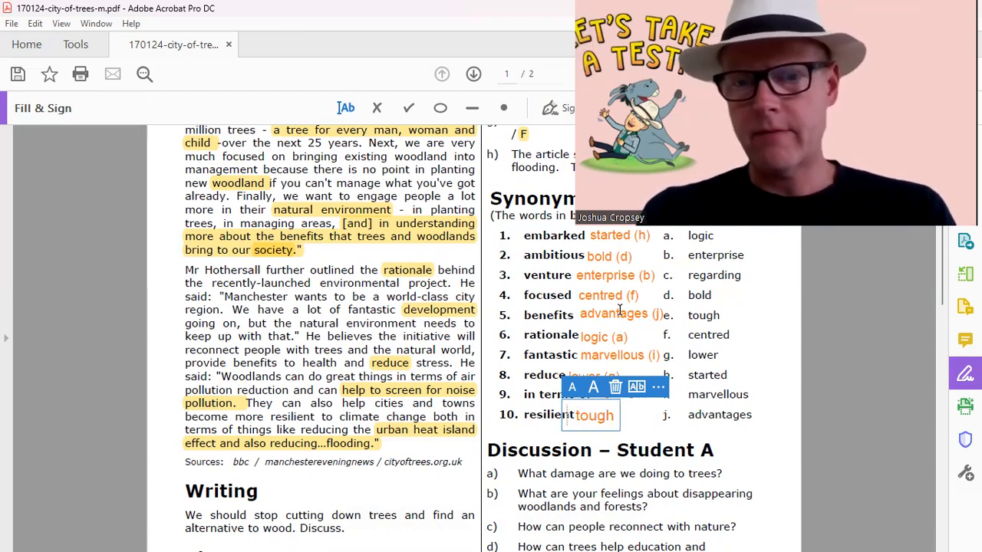
text((e))
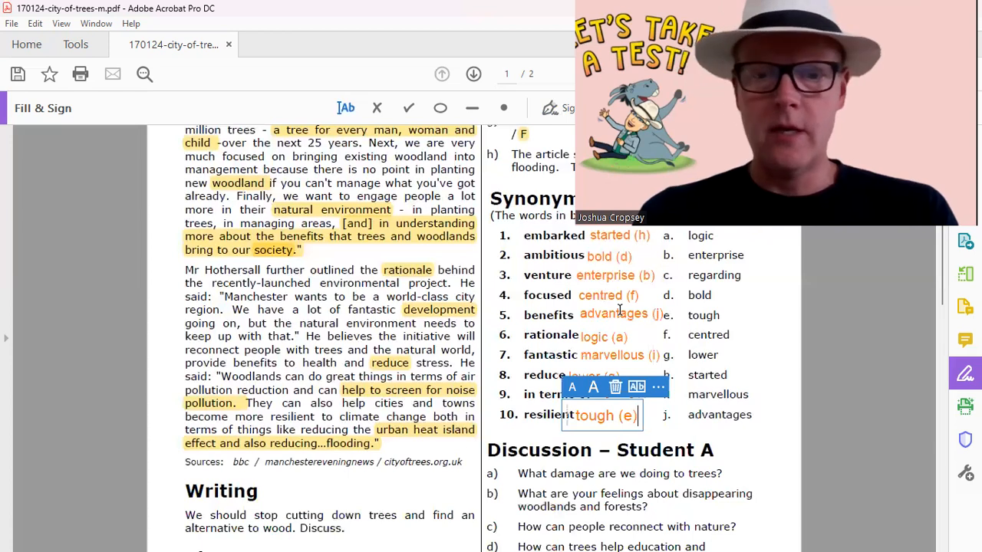